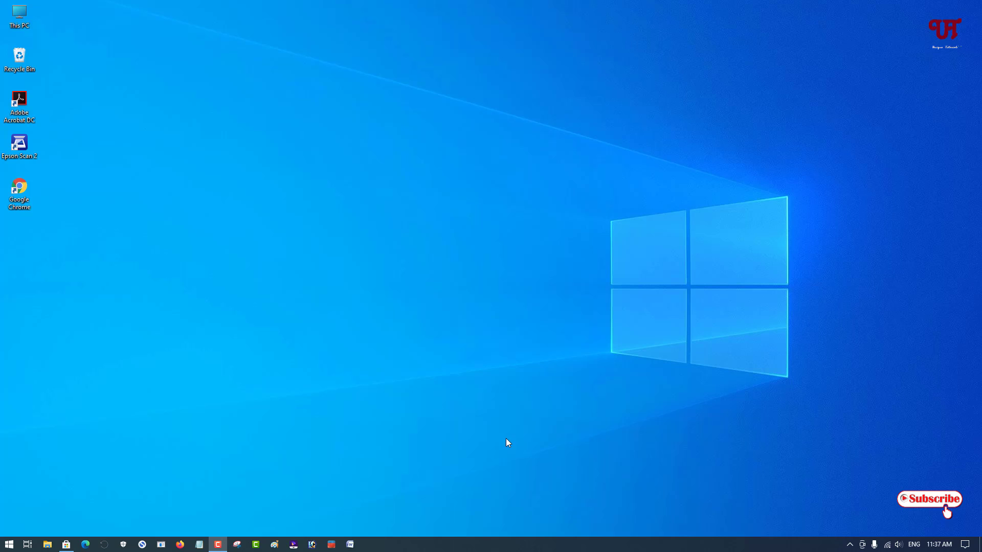
mouse_move(506, 380)
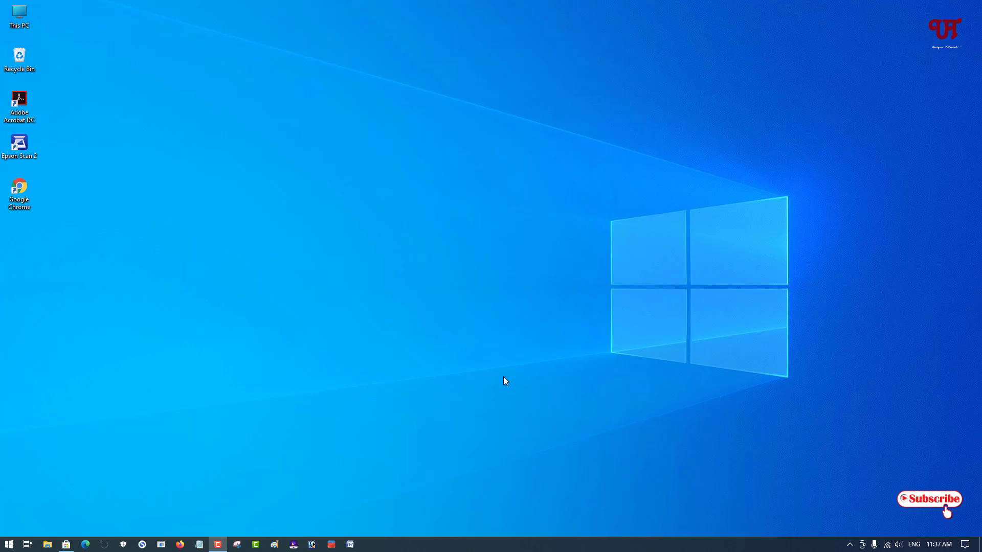
mouse_move(419, 331)
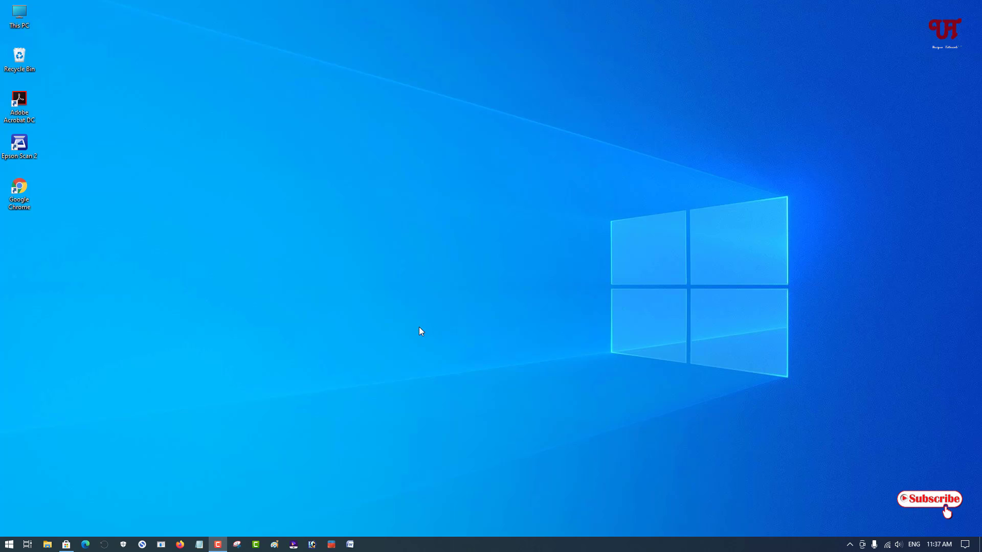
mouse_move(365, 391)
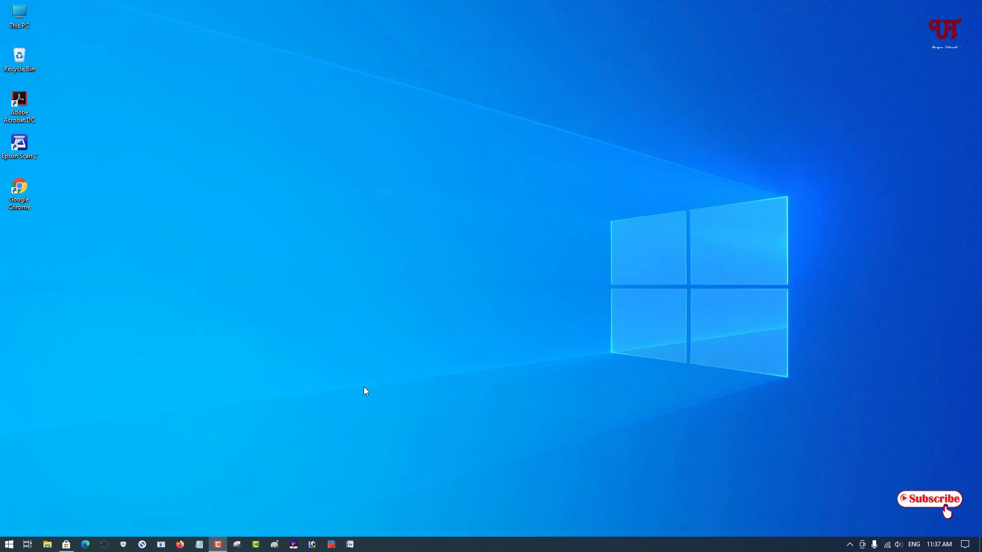
mouse_move(412, 393)
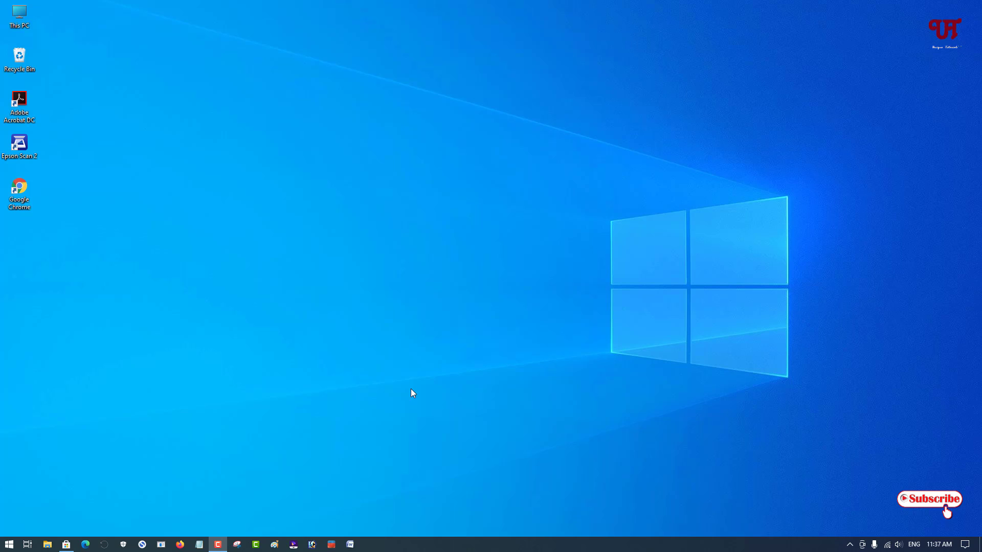
mouse_move(471, 337)
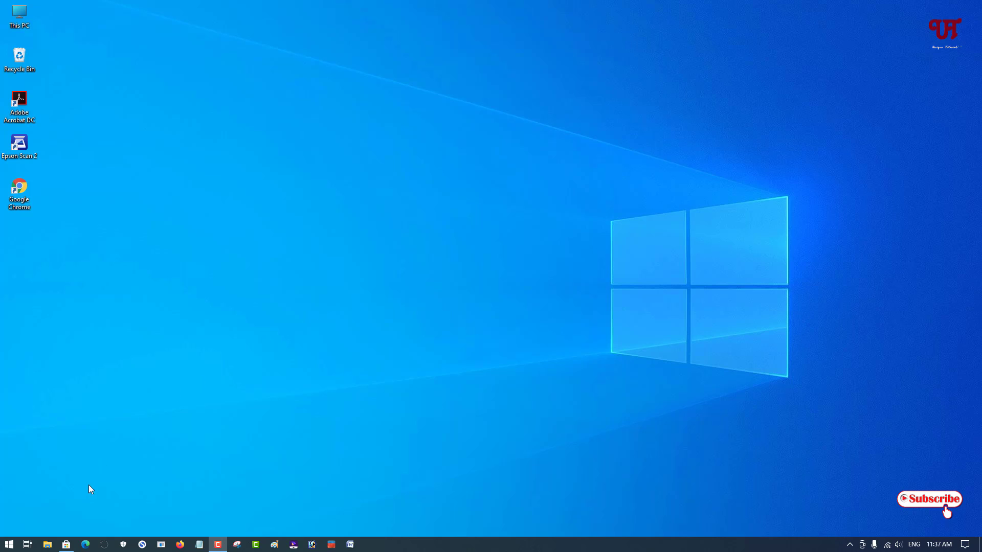
mouse_move(82, 508)
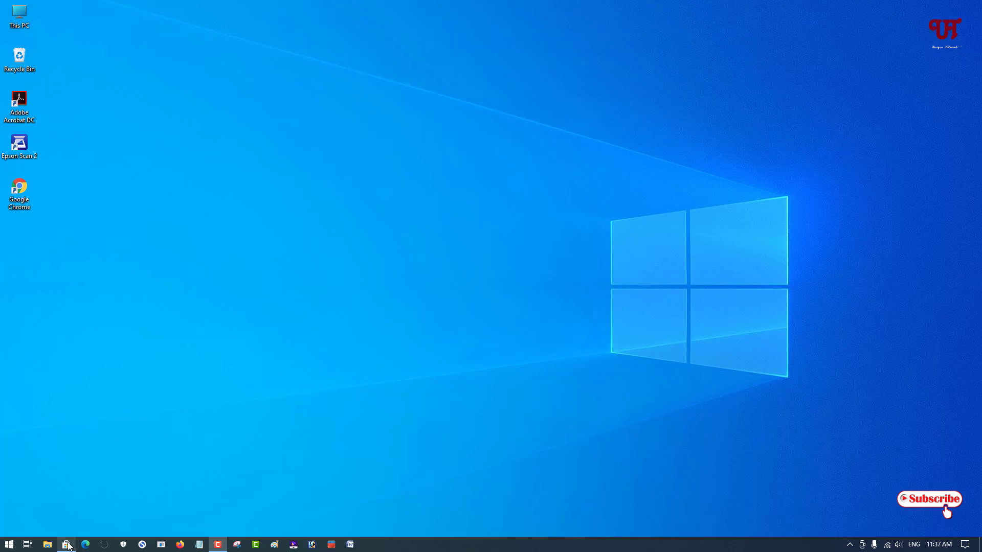
Step: Search Microsoft Store for 'be widget' to bring up the BeWidgets app page
left_click(66, 544)
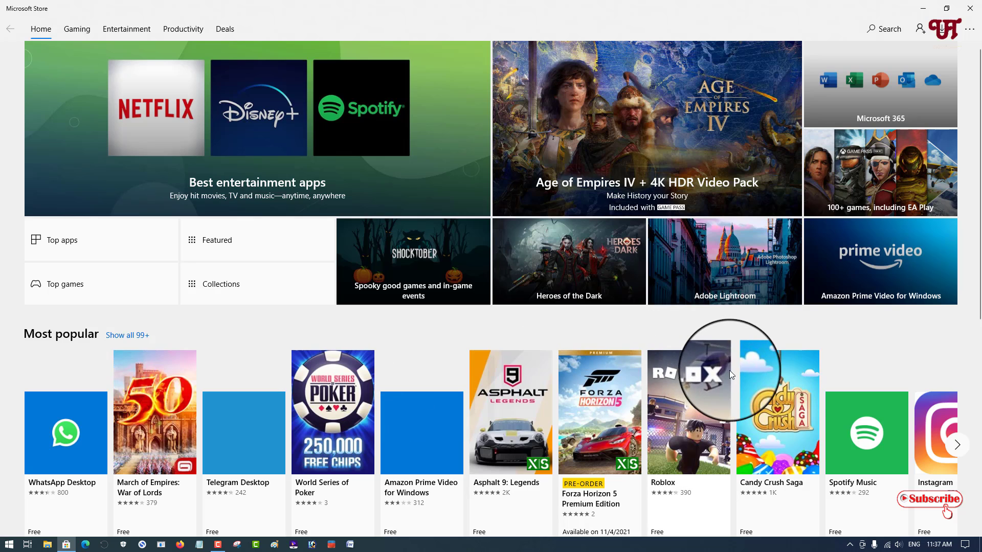
mouse_move(658, 321)
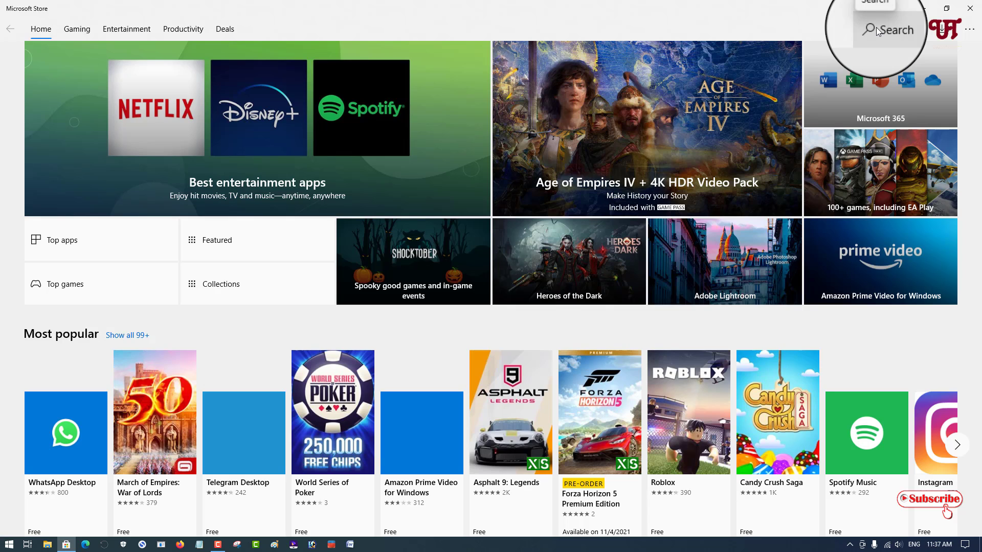
left_click(889, 30)
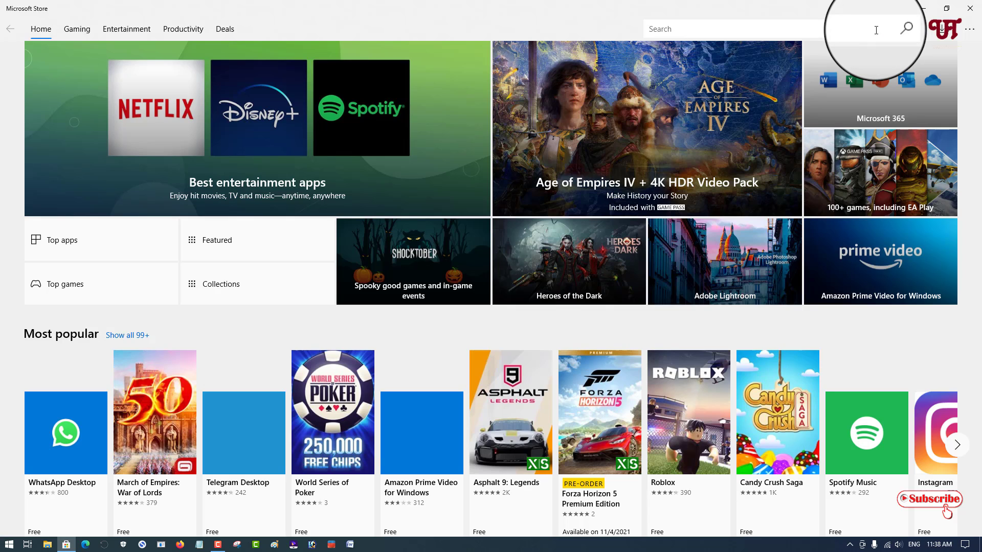
type("be")
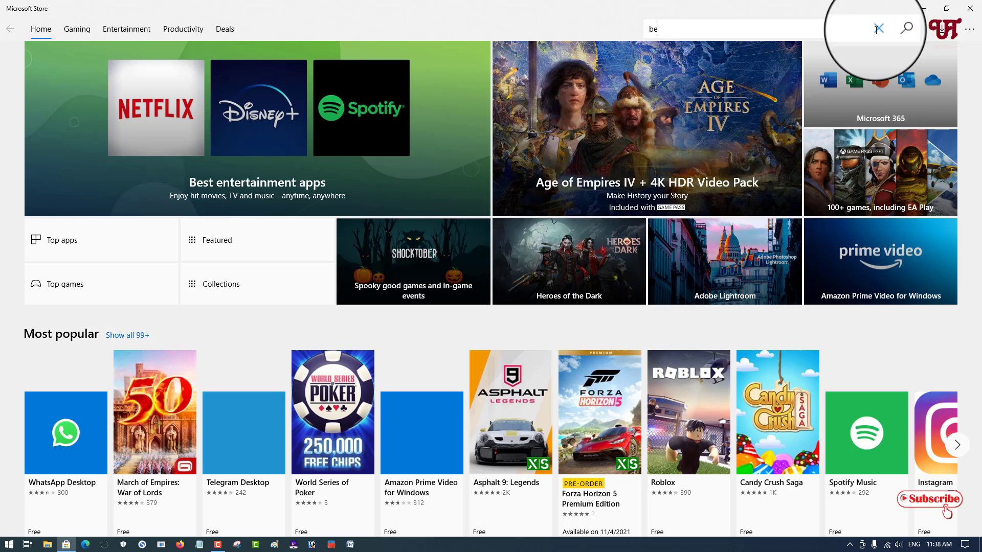
type("widget")
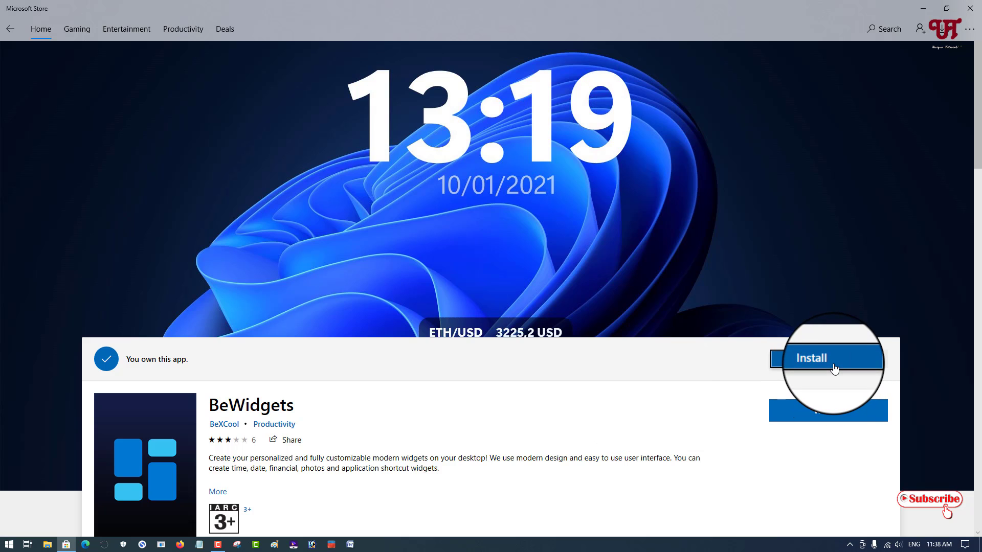
Step: Install BeWidgets from its Store page, dismissing the 'Just a moment' popup
left_click(818, 359)
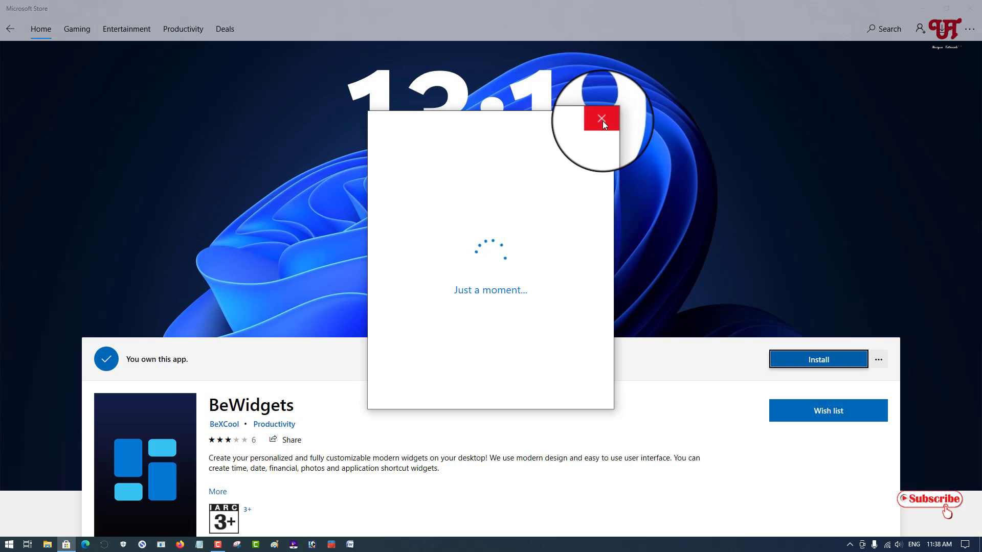
mouse_move(602, 119)
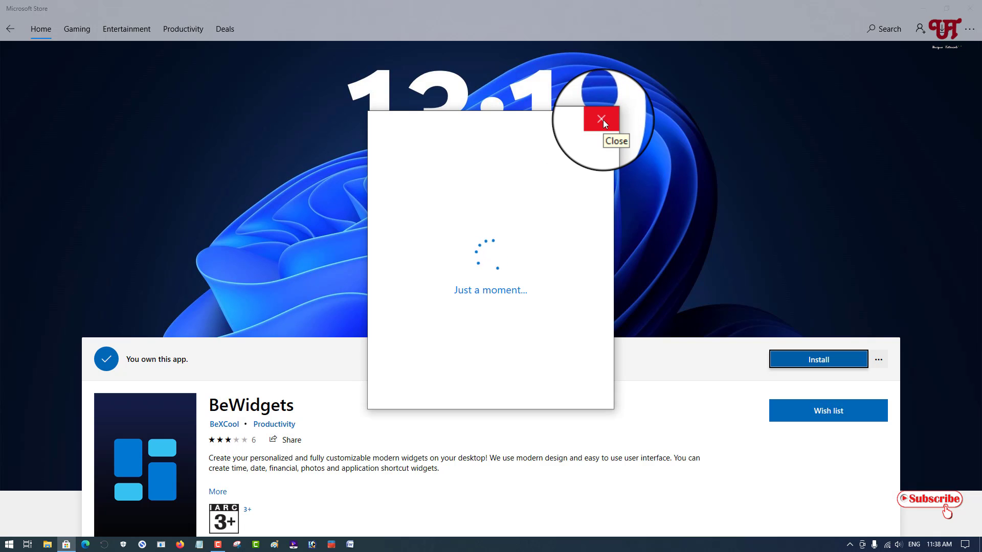
left_click(600, 119)
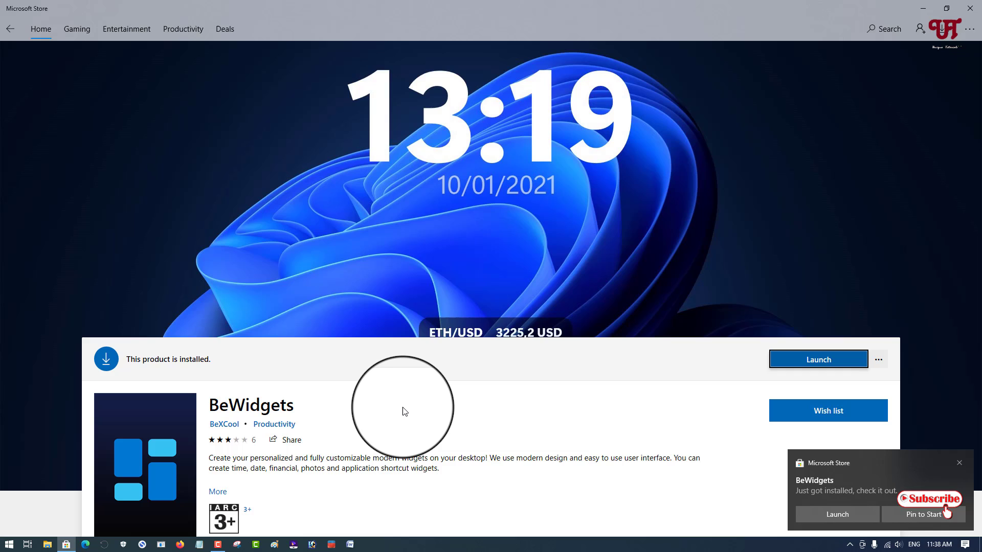
mouse_move(663, 402)
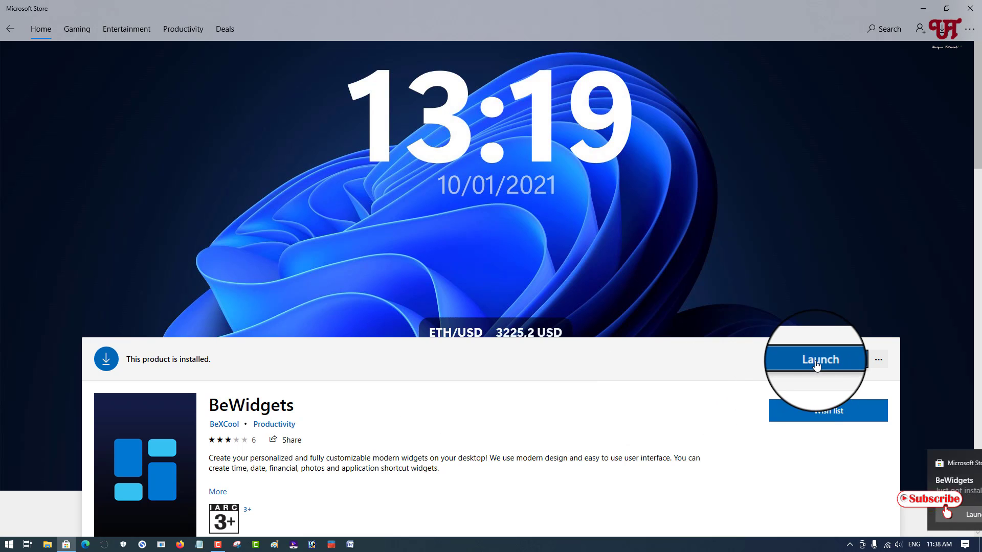
Step: Launch BeWidgets from its Store page to show the app's home screen
left_click(818, 359)
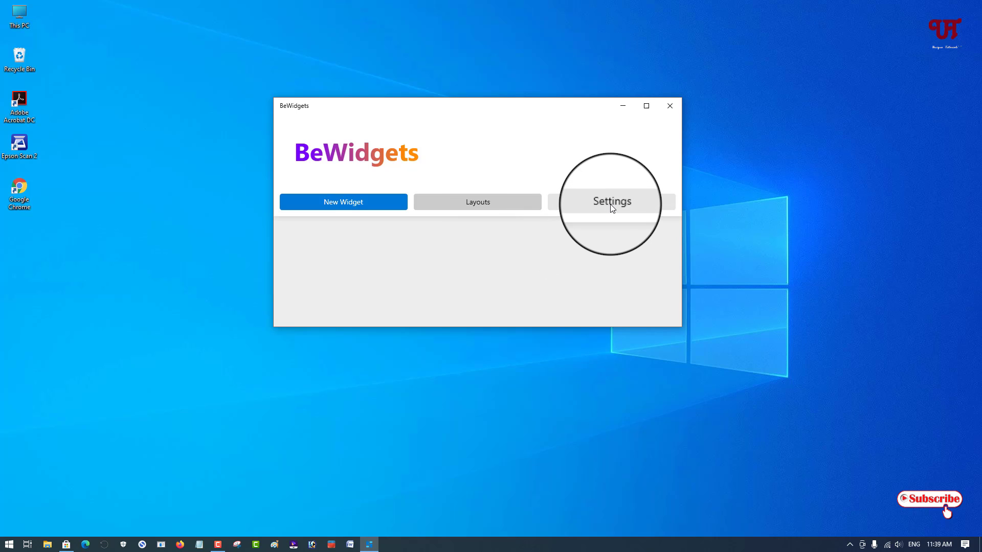
left_click(611, 201)
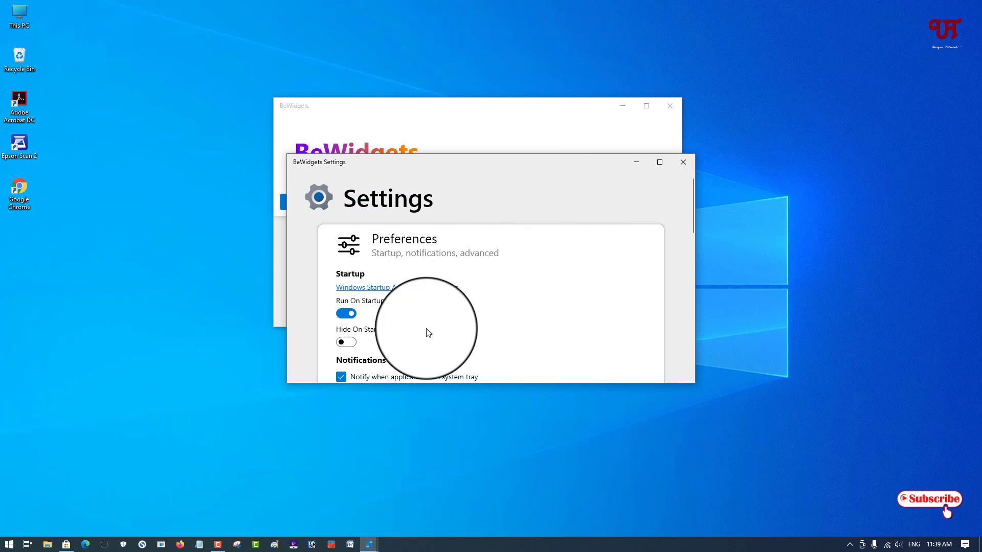
mouse_move(517, 293)
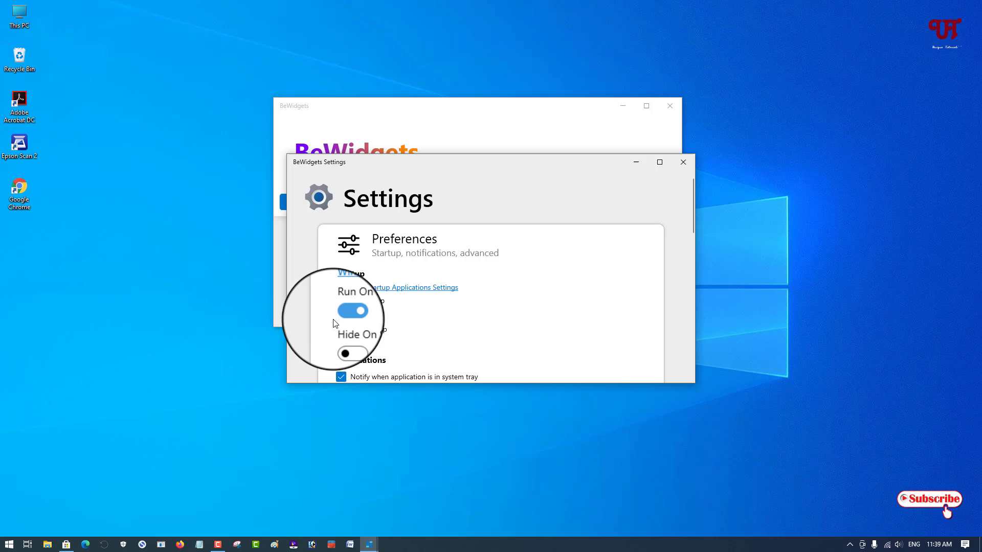
scroll("down", 3)
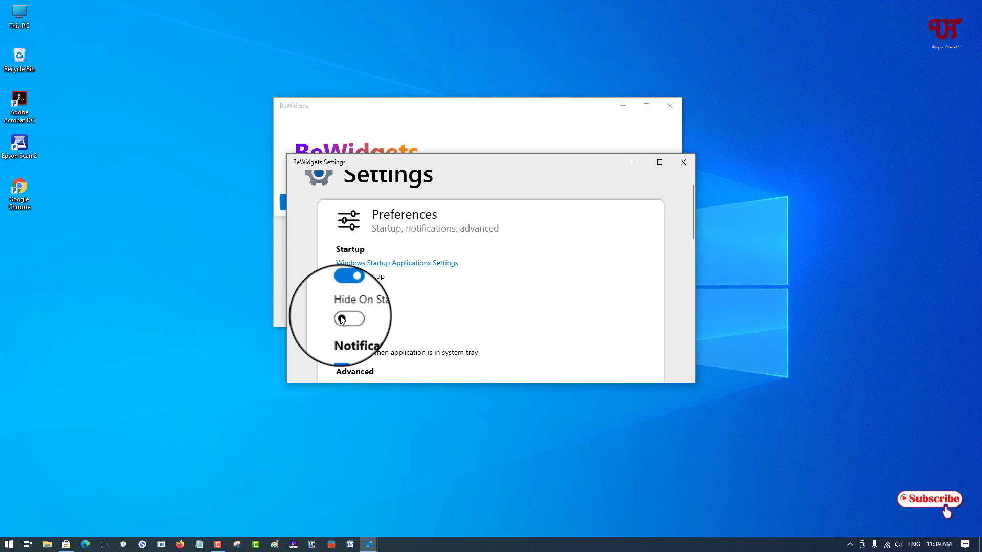
scroll("down", 3)
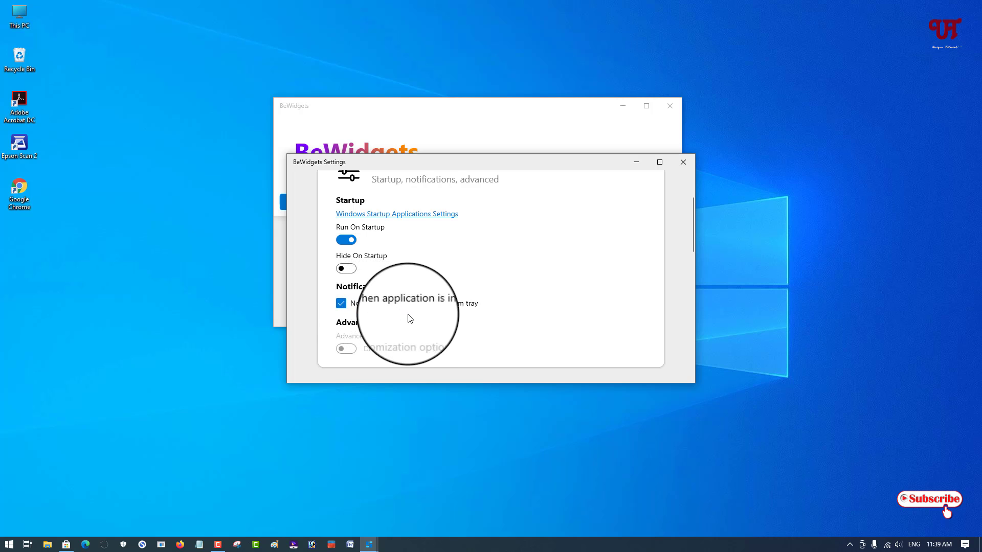
scroll("down", 3)
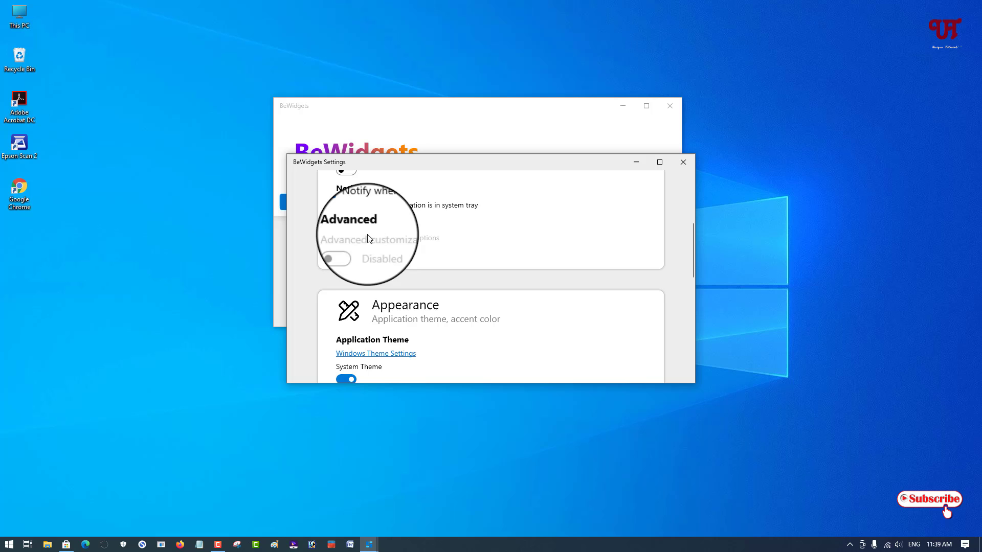
scroll("down", 3)
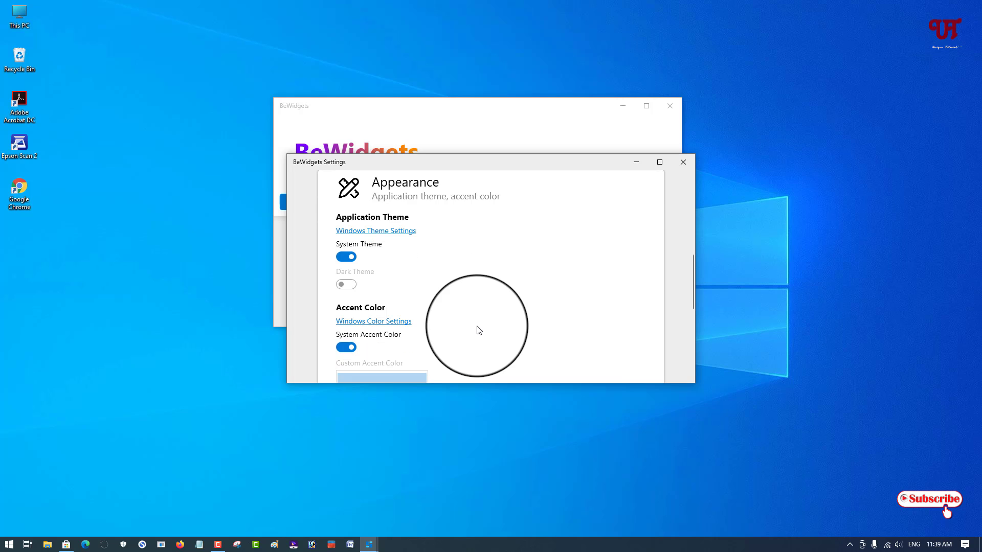
scroll("down", 3)
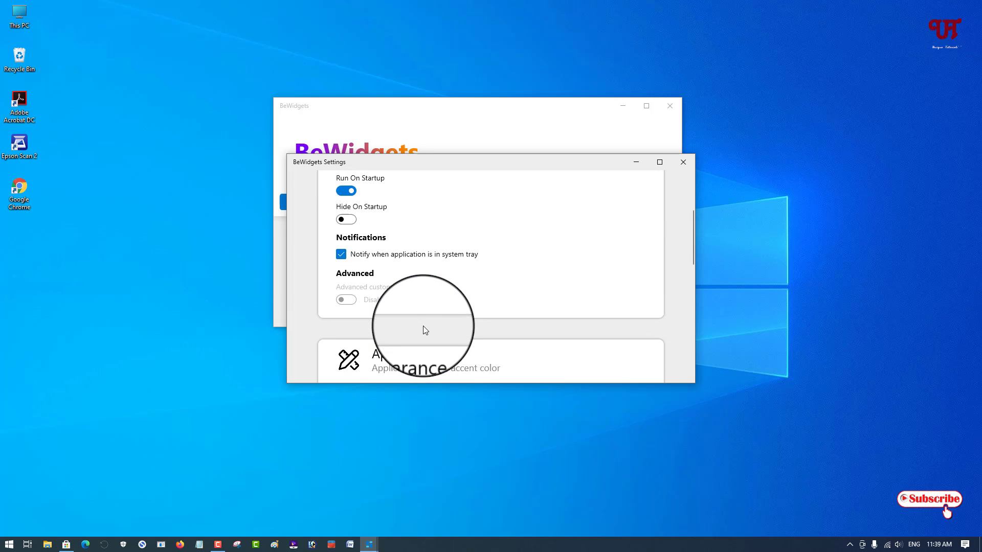
left_click(681, 161)
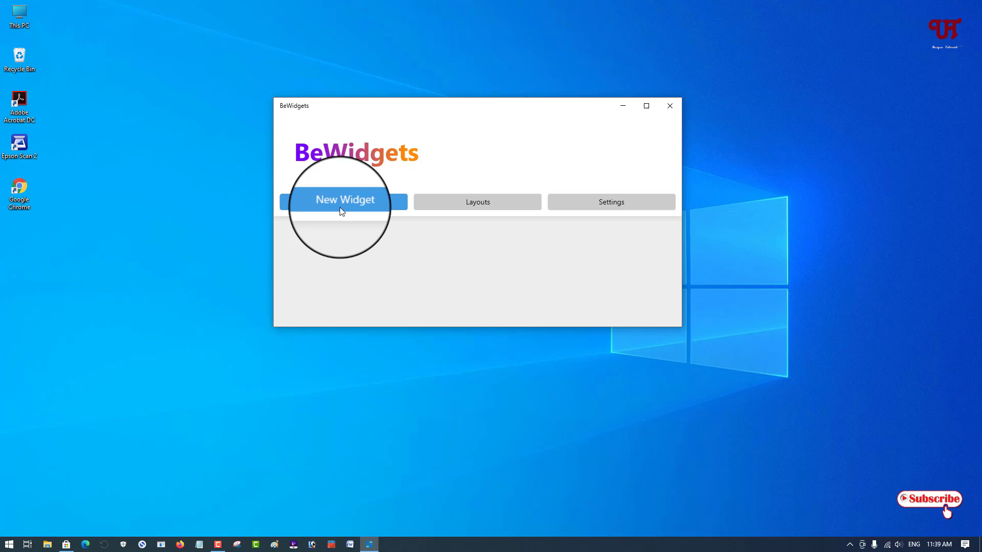
Step: Create a new Time Widget showing the clock on the desktop
left_click(343, 202)
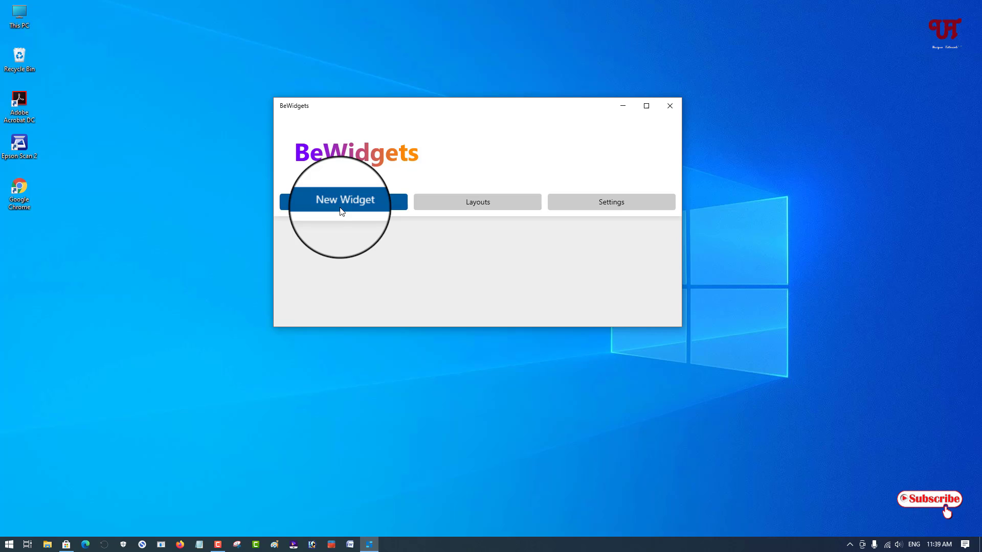
left_click(343, 201)
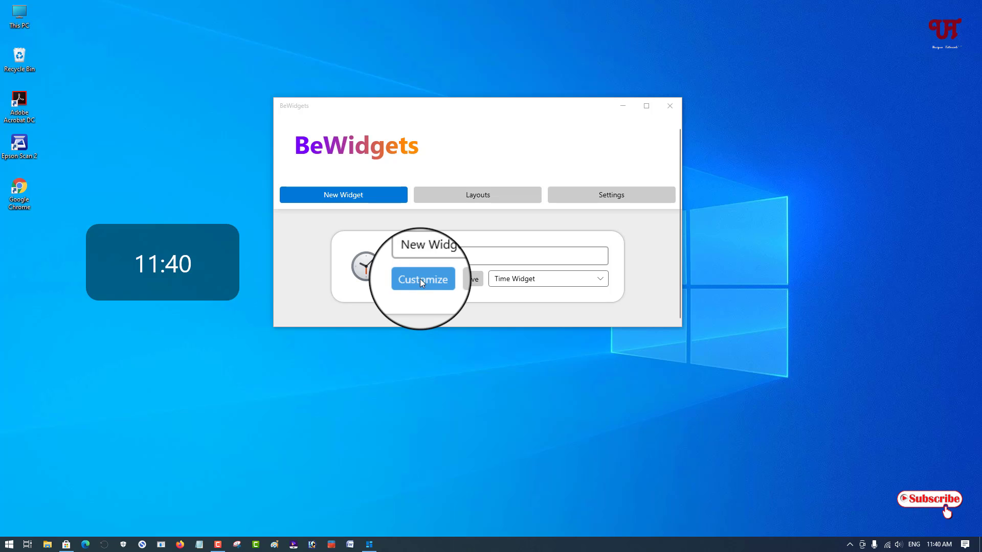
Step: Set the time widget's Visibility to Visible, look through its settings, and close Customize
left_click(422, 279)
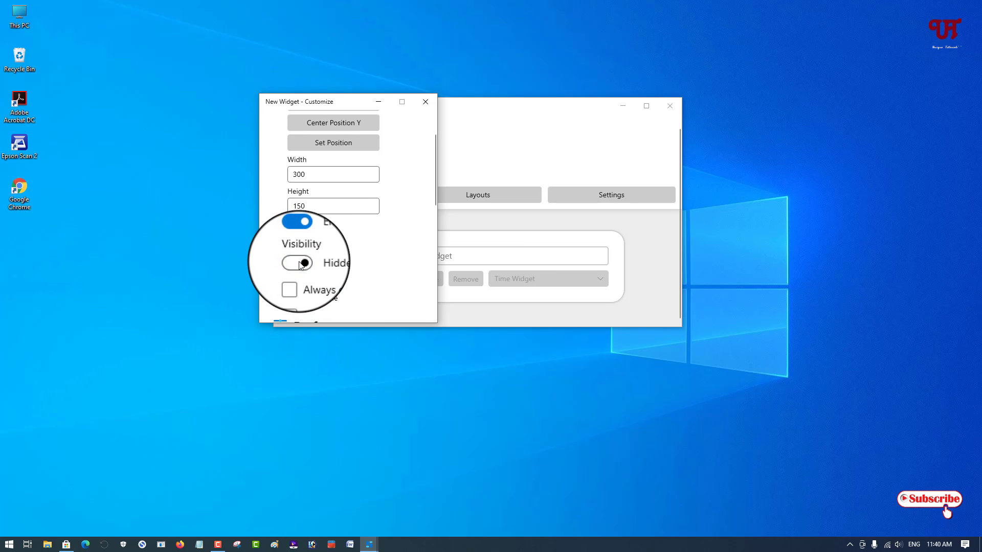
left_click(296, 262)
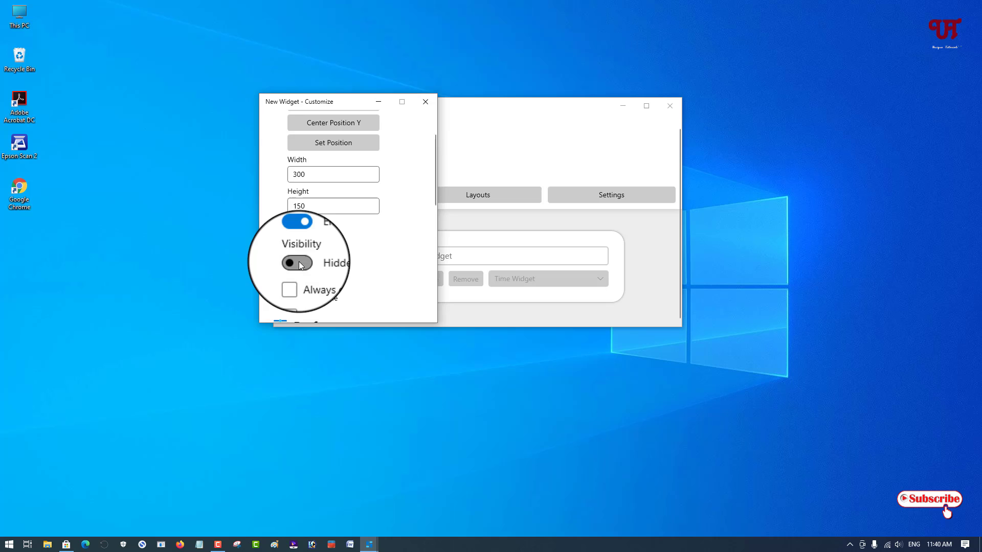
left_click(298, 263)
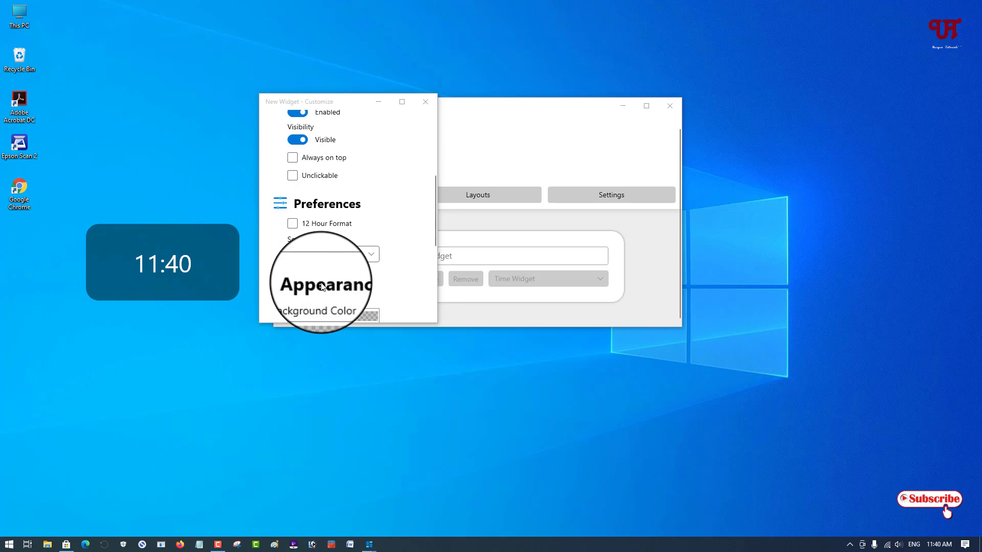
scroll("down", 3)
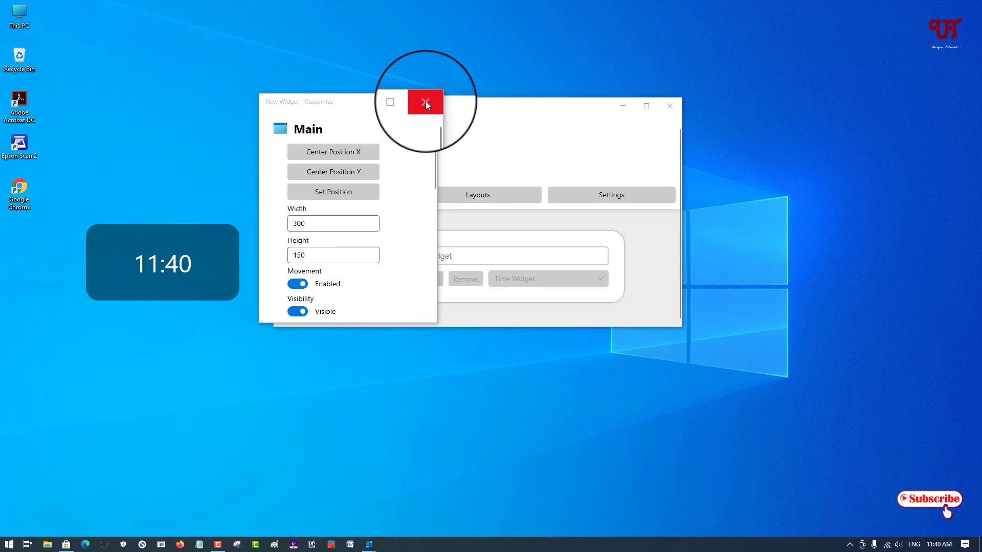
left_click(425, 102)
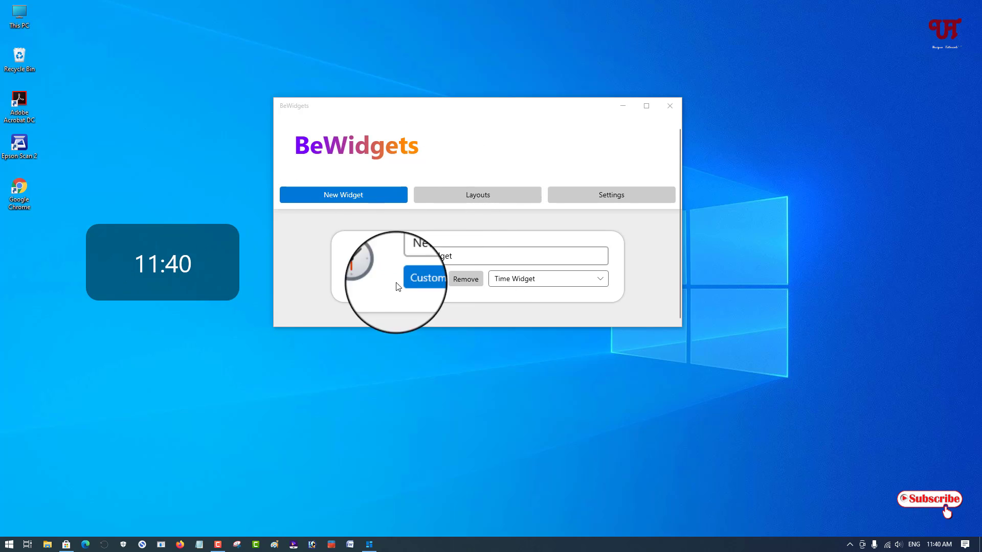
Step: Switch the widget type from Time Widget to Date Widget
left_click(342, 195)
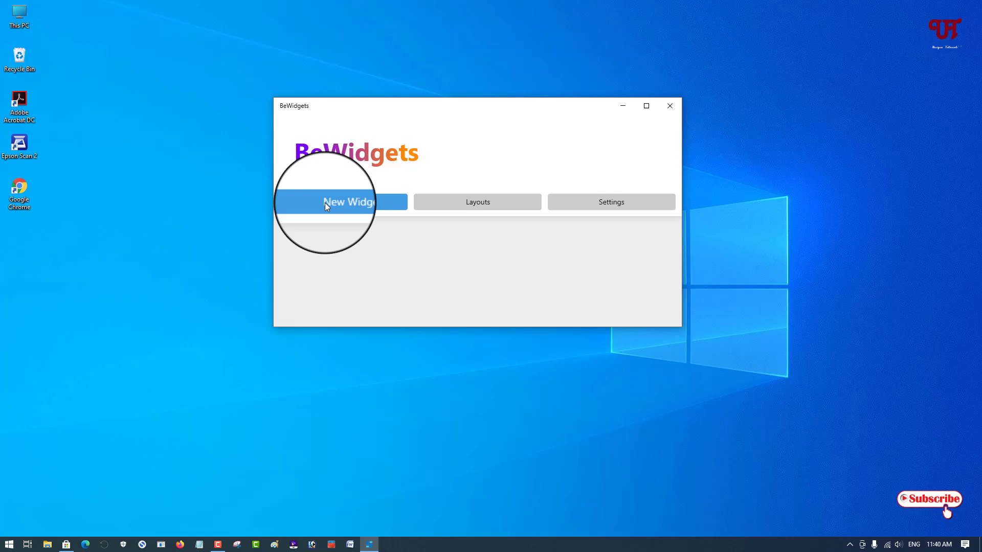
left_click(343, 201)
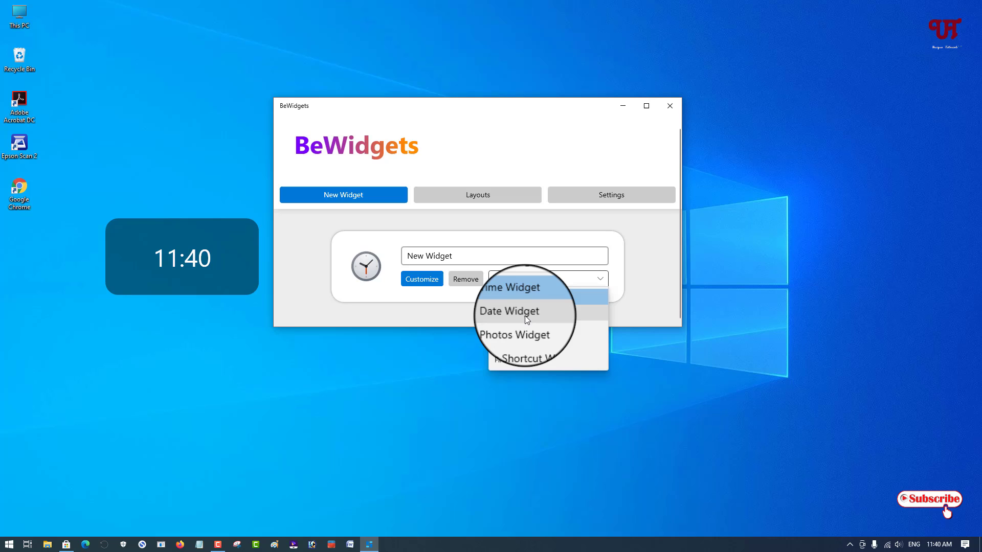
left_click(508, 311)
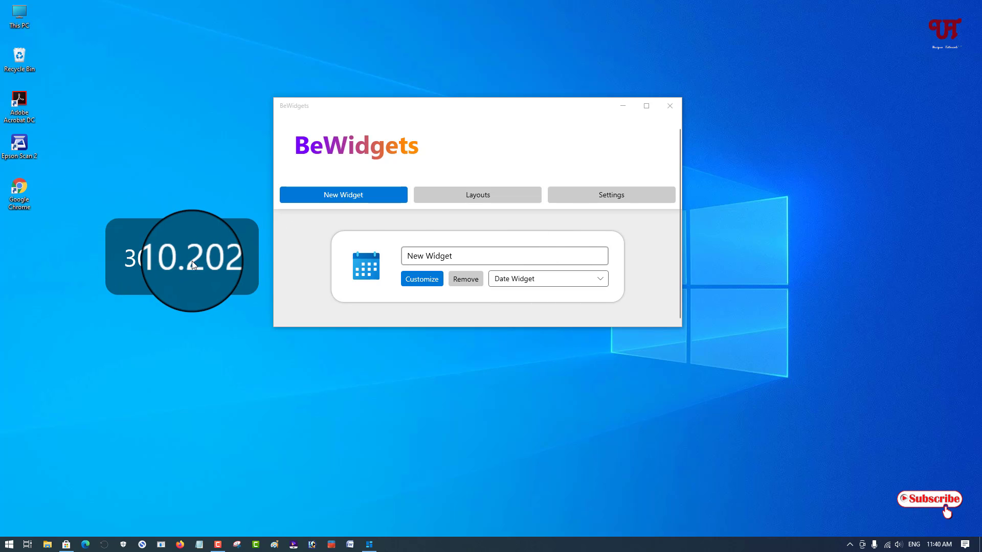
Step: Review the date widget's font settings for 30.10.2021, then close Customize
left_click(421, 279)
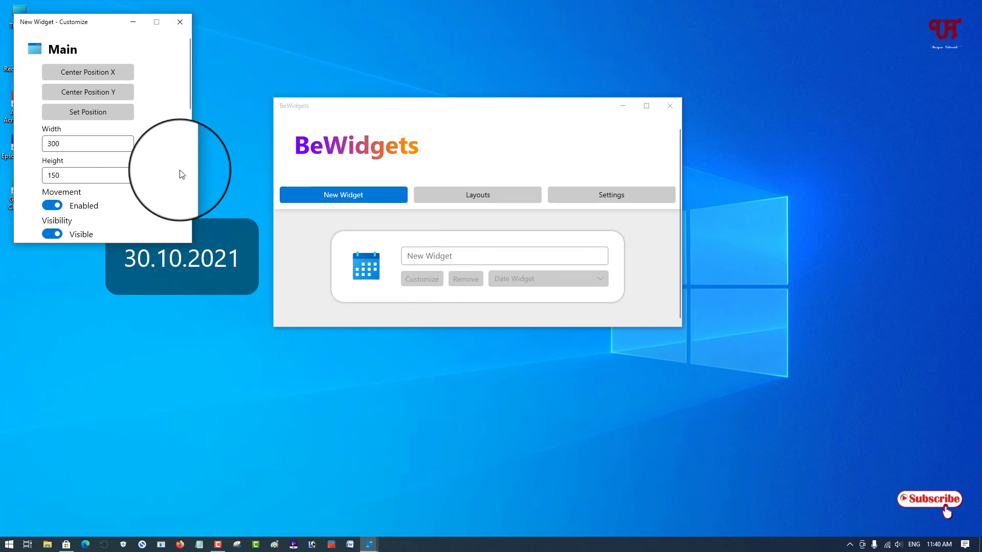
scroll("down", 3)
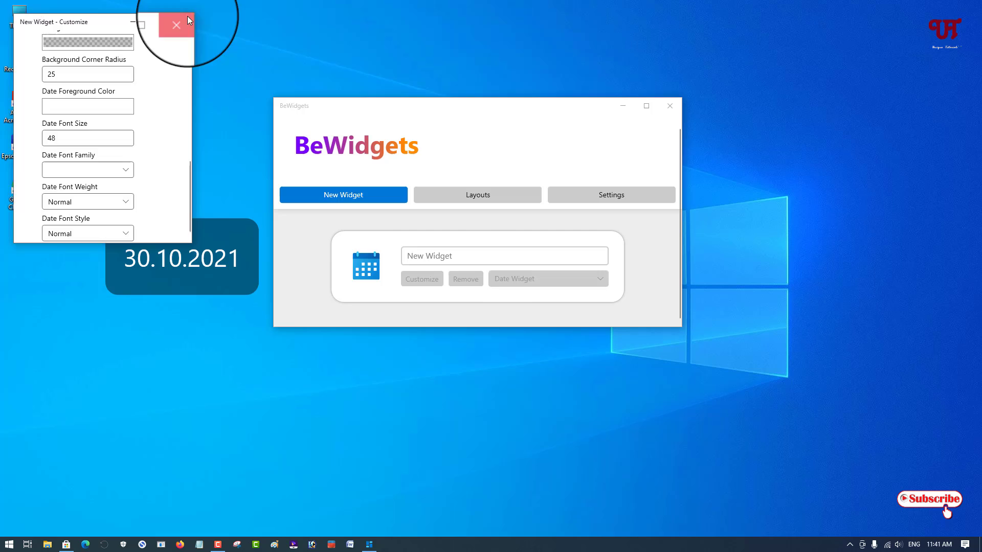
left_click(176, 25)
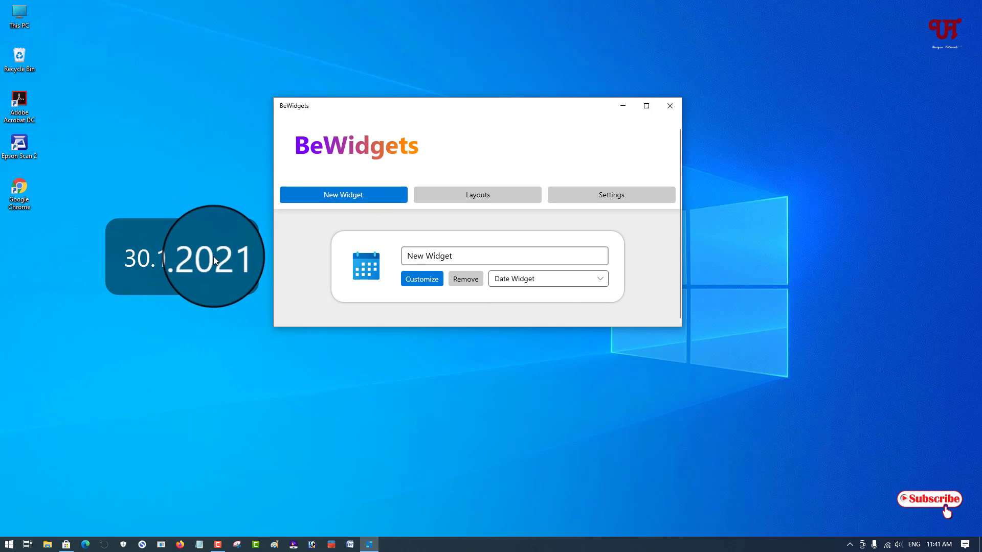
left_click(545, 279)
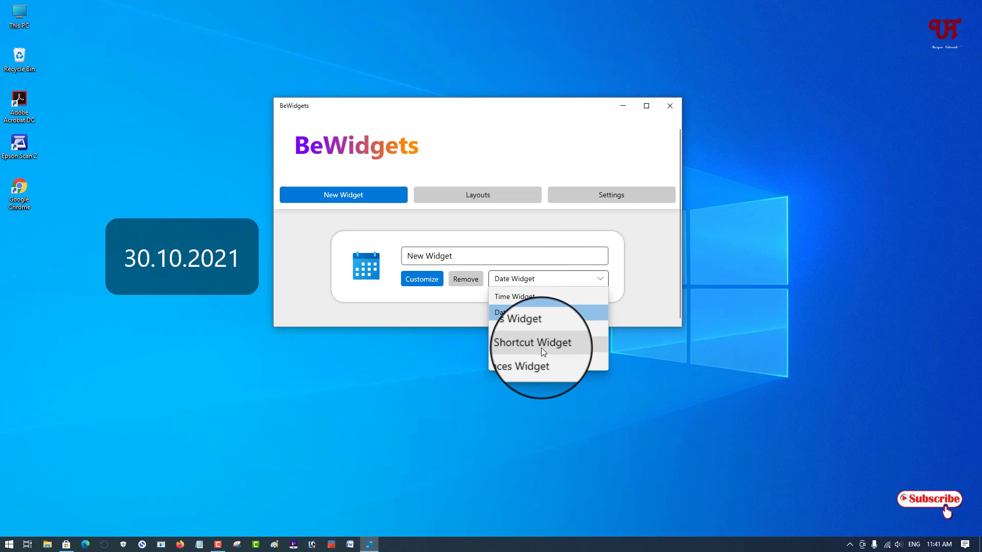
Step: Make the widget an App Shortcut Widget and scroll to its Preferences to name it Chrome
left_click(533, 343)
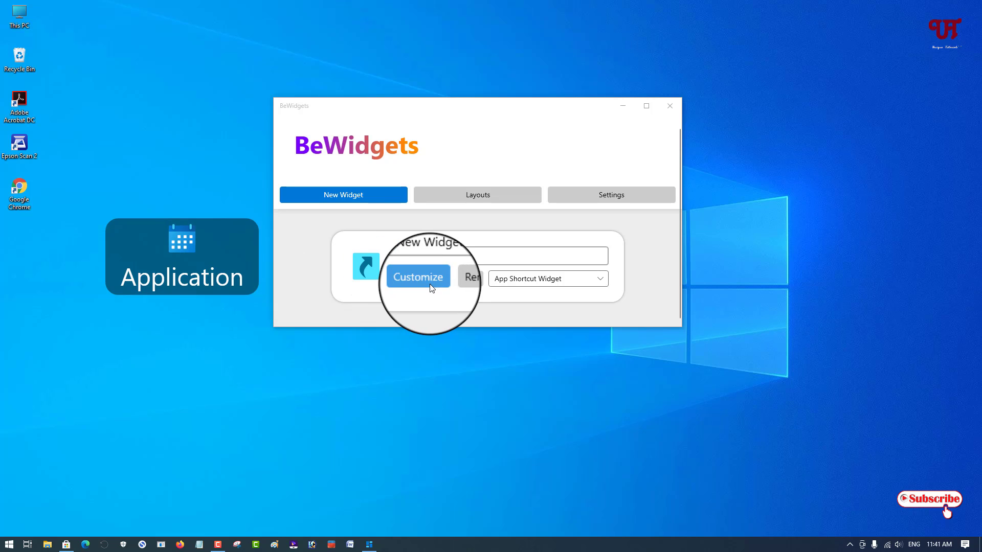
left_click(417, 277)
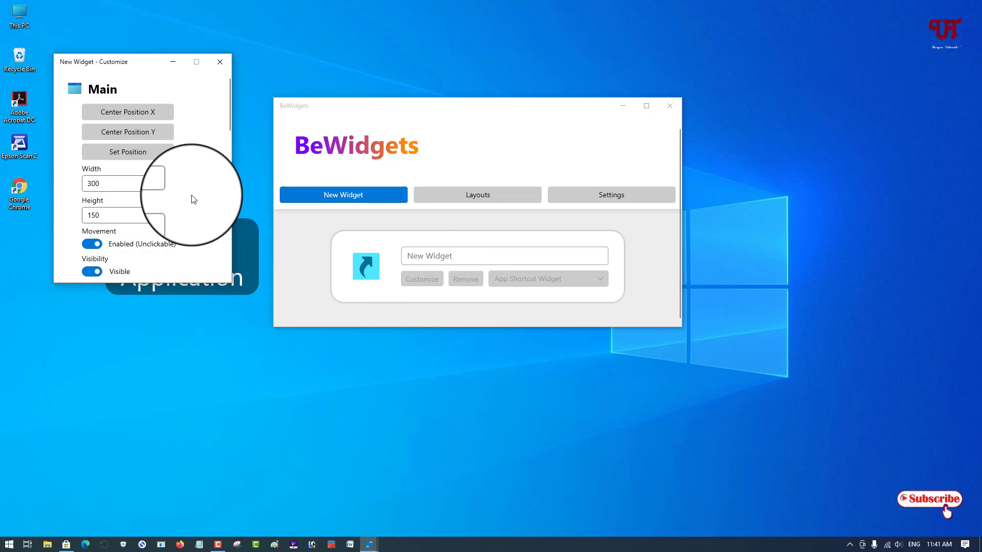
scroll("down", 3)
type("Chrome")
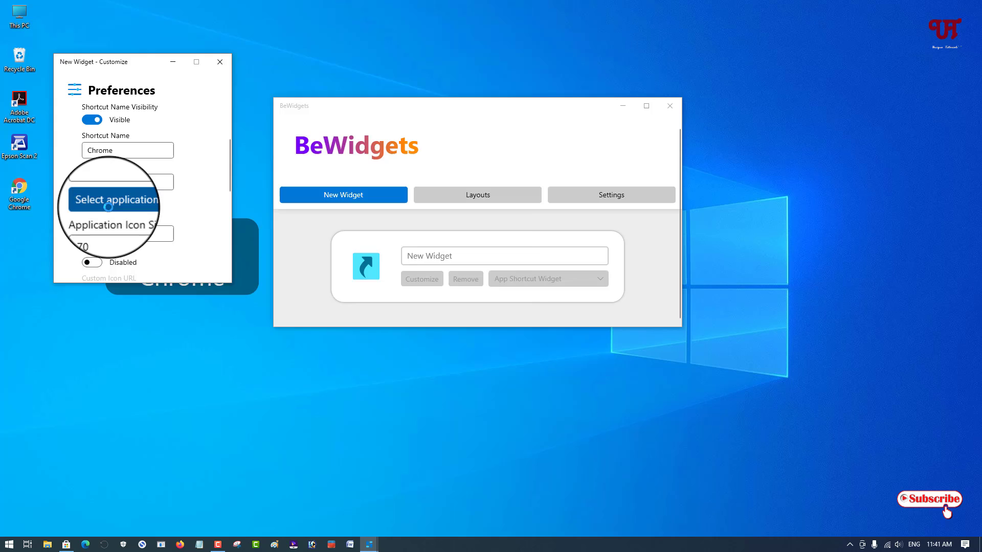
Step: Set the shortcut's application to chrome in C:\Program Files\Google\Chrome\Application
left_click(114, 199)
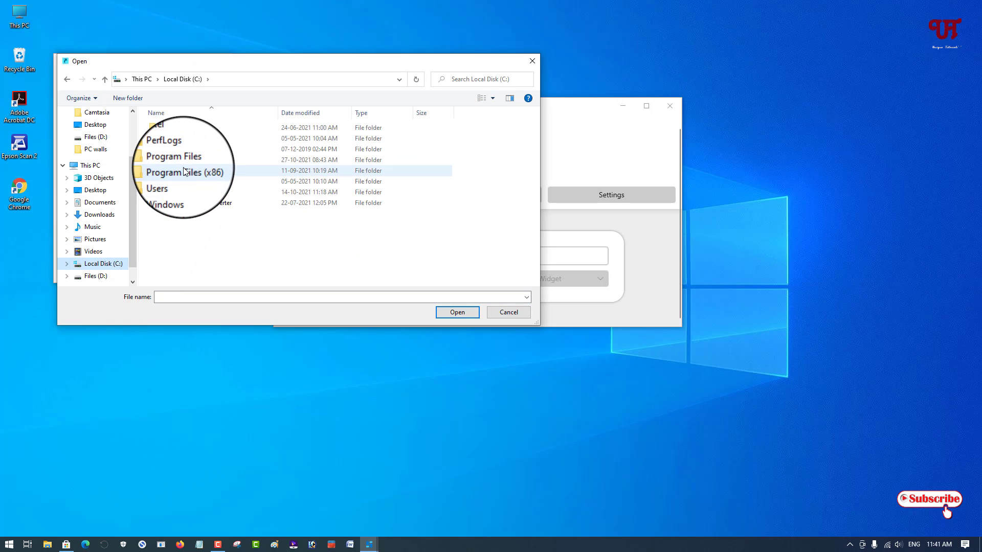
double_click(173, 156)
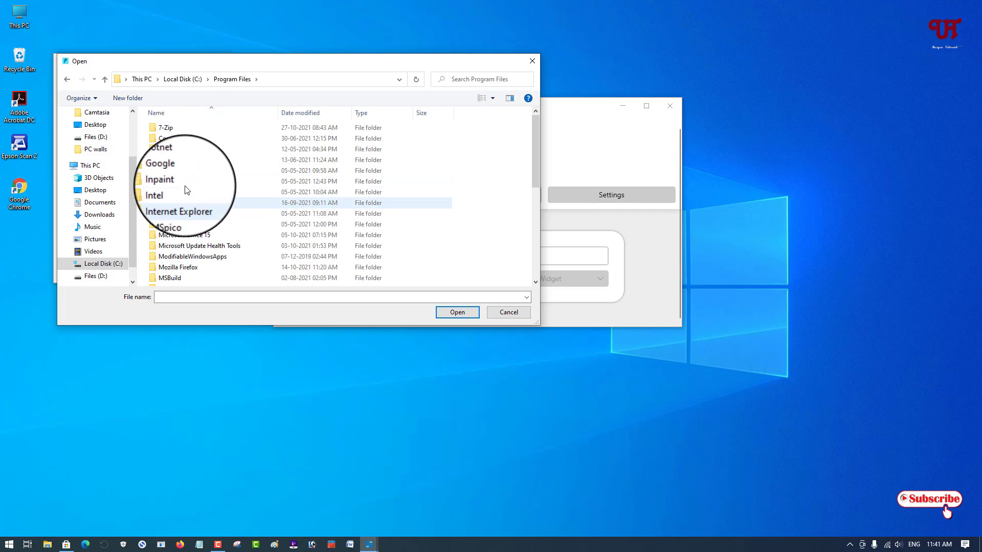
double_click(160, 163)
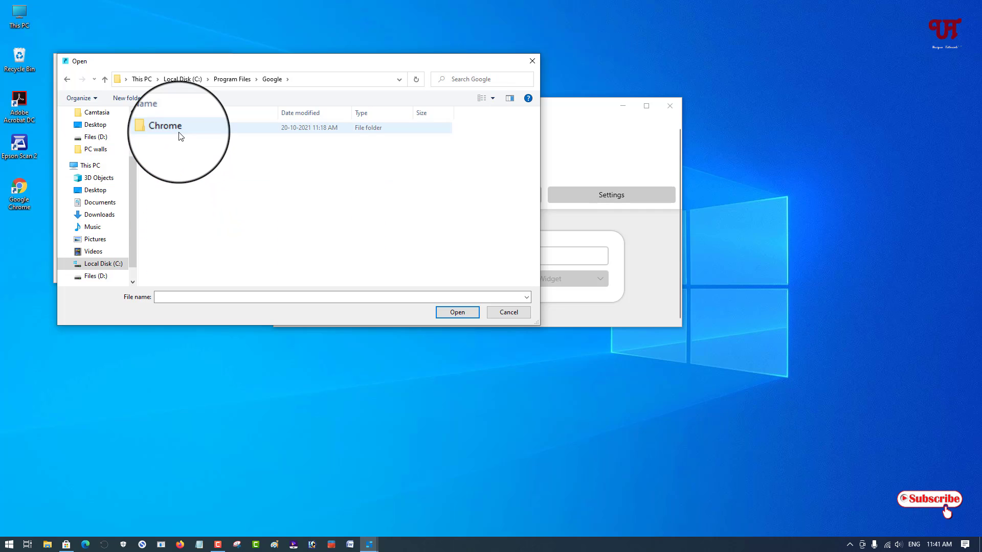
double_click(165, 125)
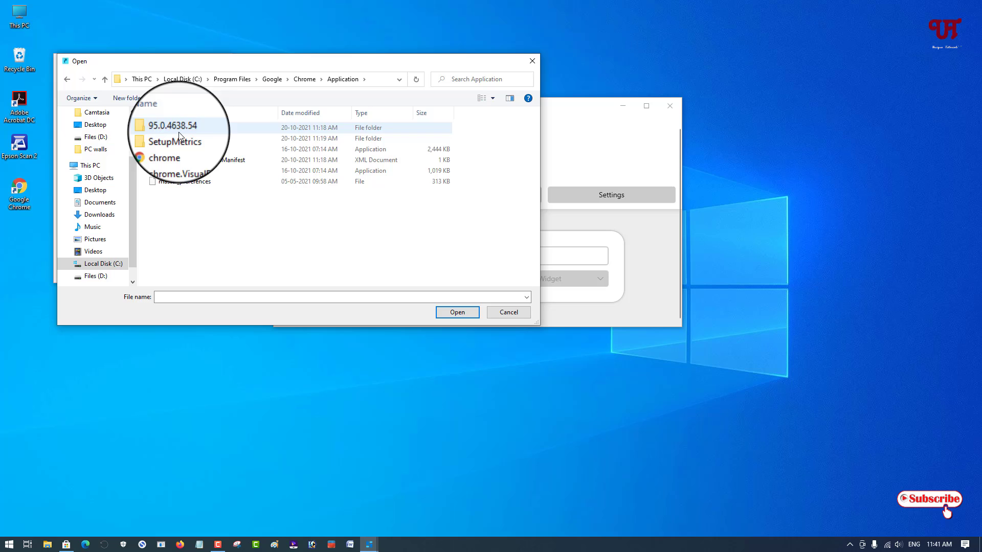
left_click(169, 149)
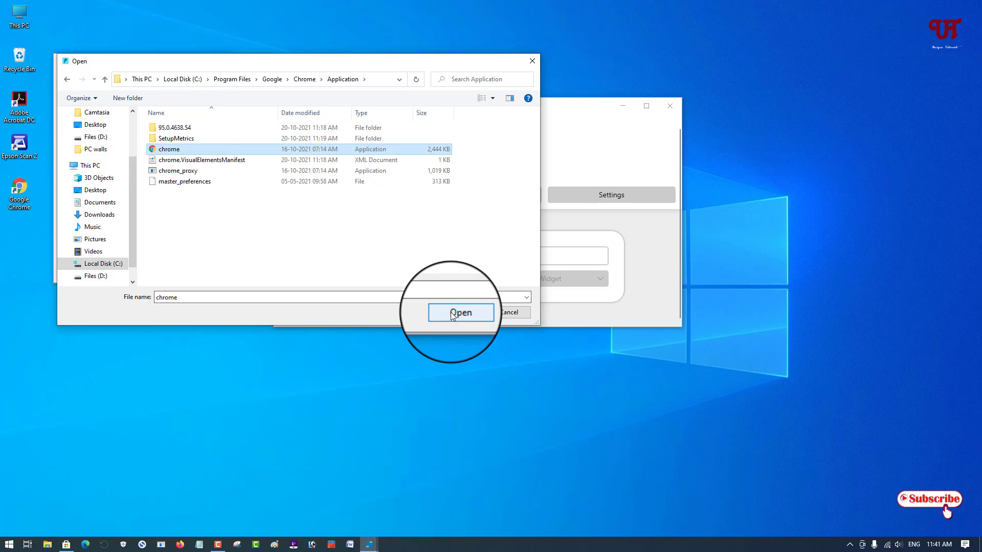
left_click(460, 313)
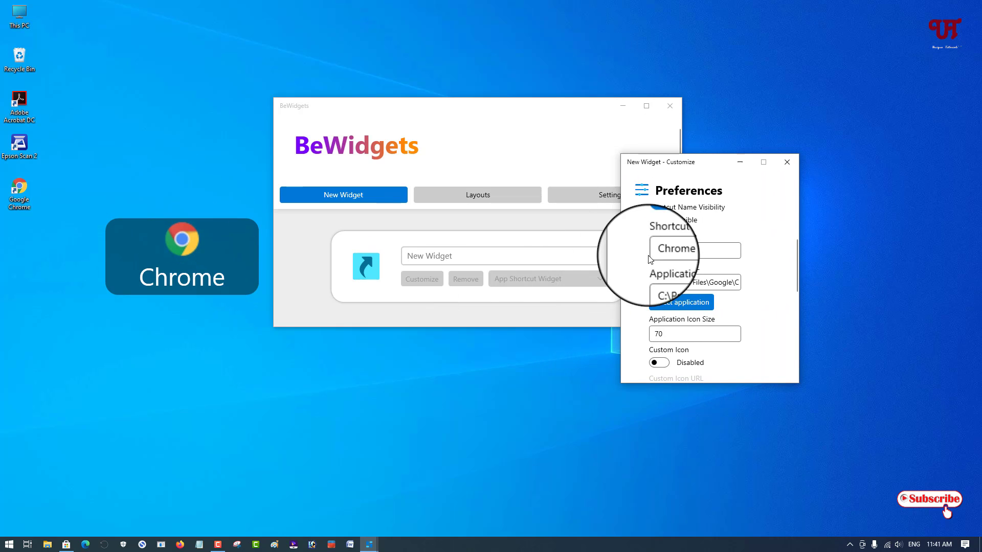
Step: Close the Chrome shortcut widget's Customize window
left_click(786, 162)
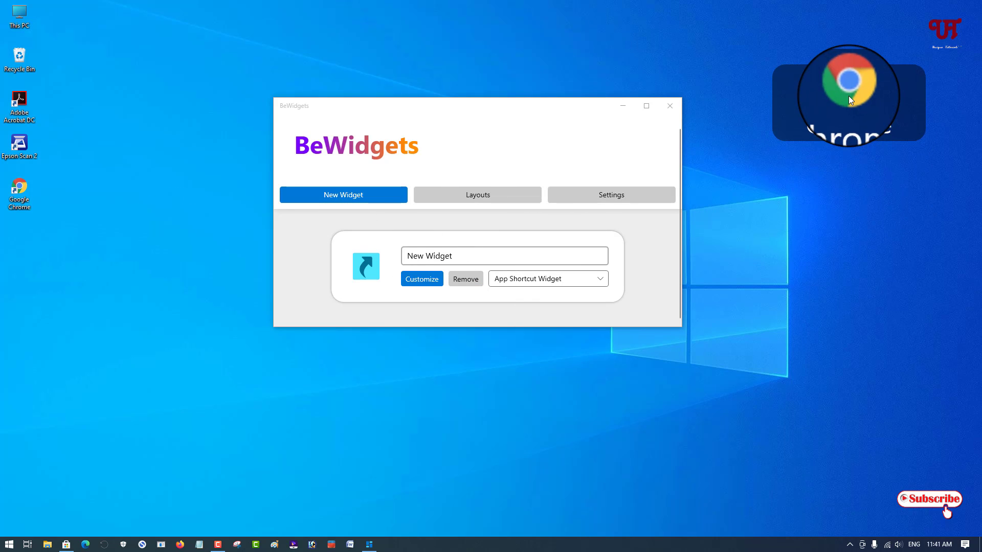
mouse_move(857, 93)
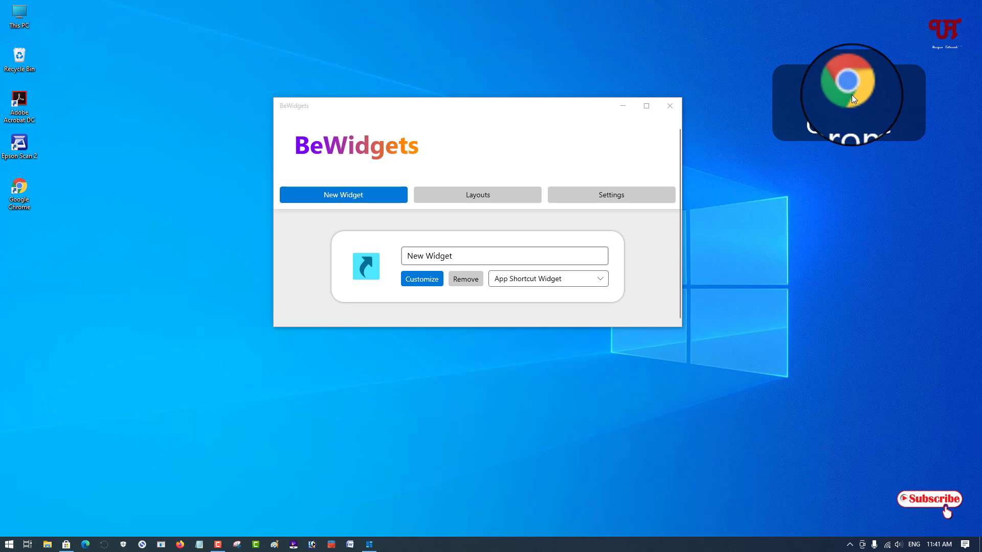
mouse_move(848, 97)
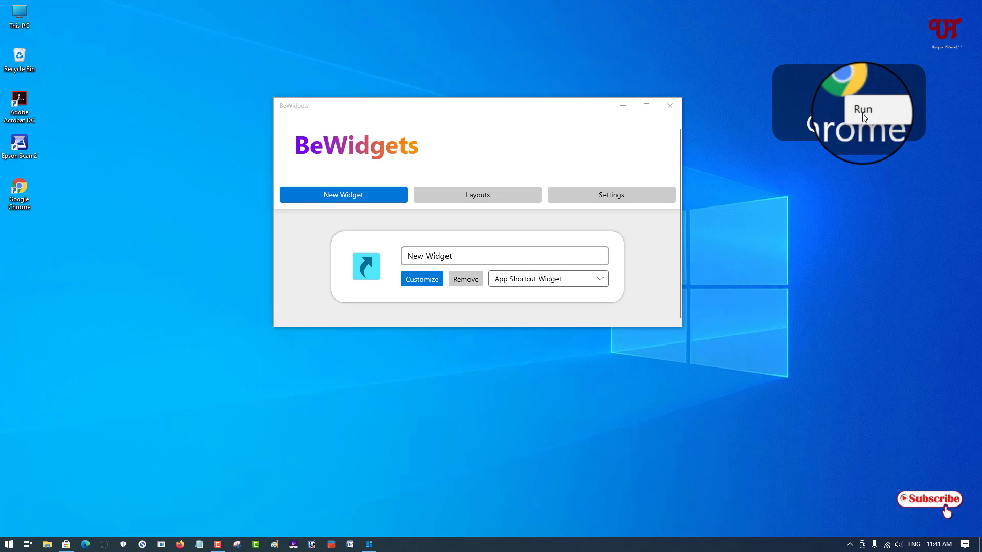
Step: Run Chrome from its widget, close the BeWidgets window, and dismiss the background notification
left_click(847, 110)
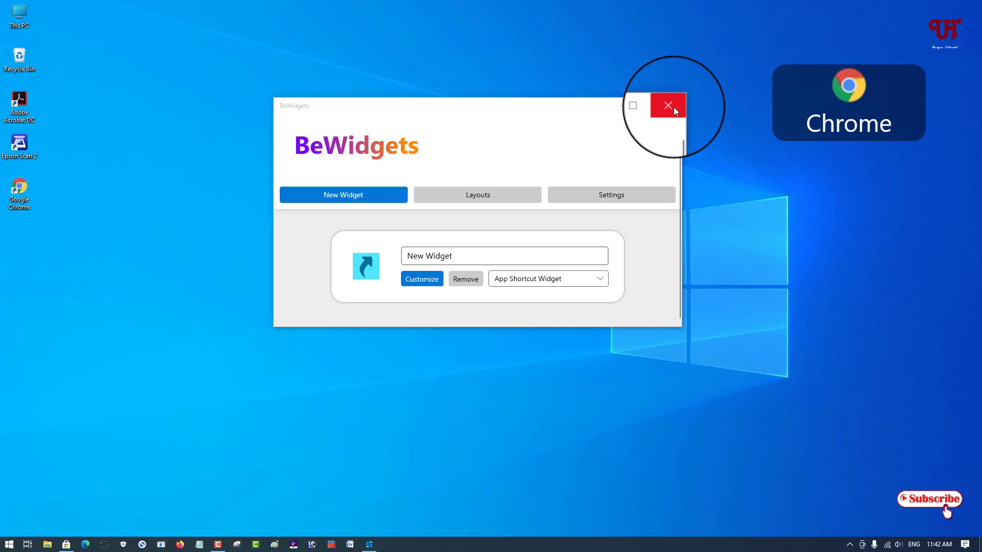
left_click(667, 105)
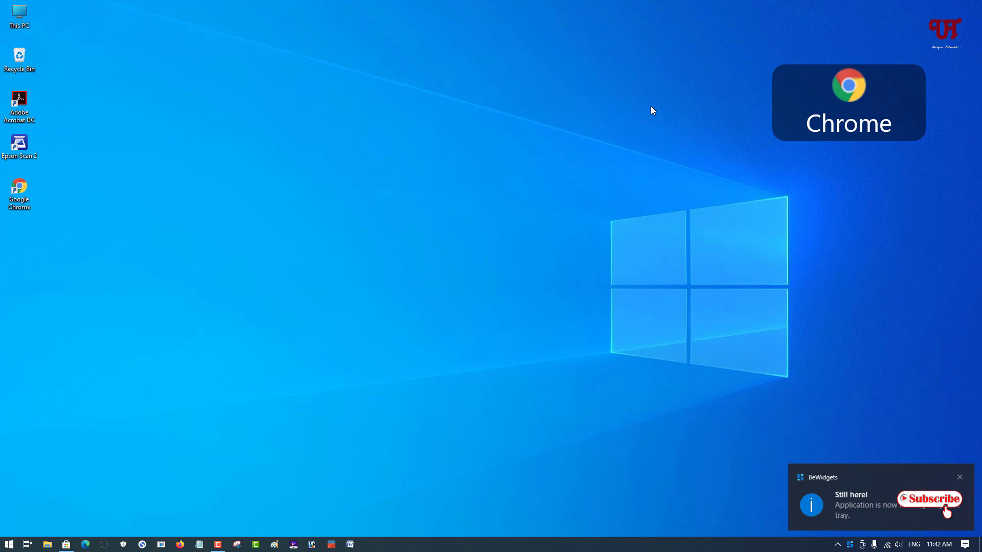
left_click(959, 477)
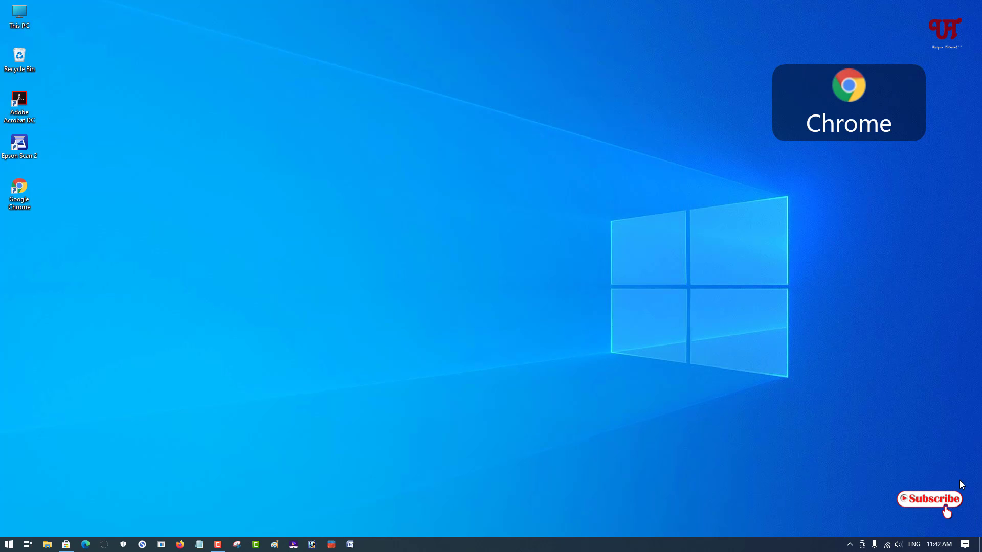
mouse_move(863, 457)
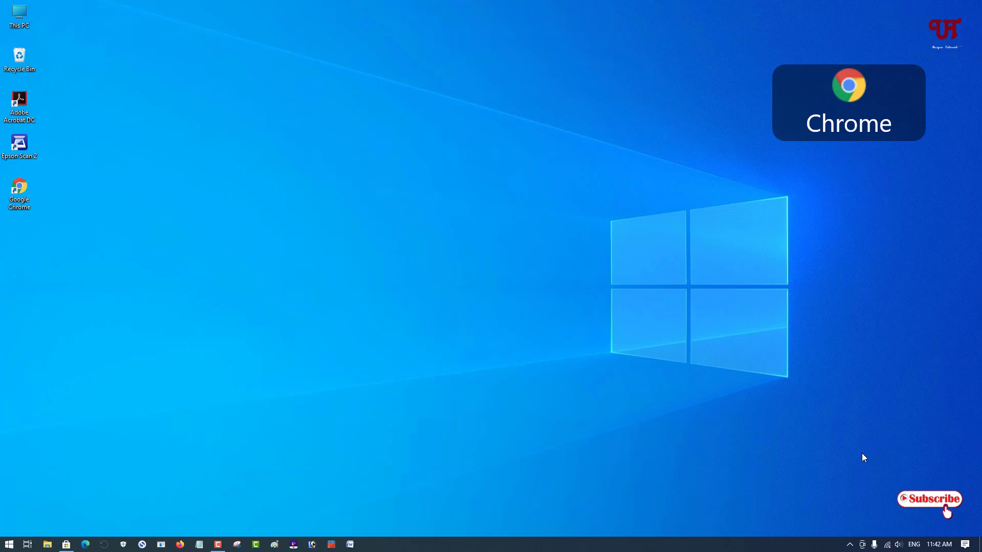